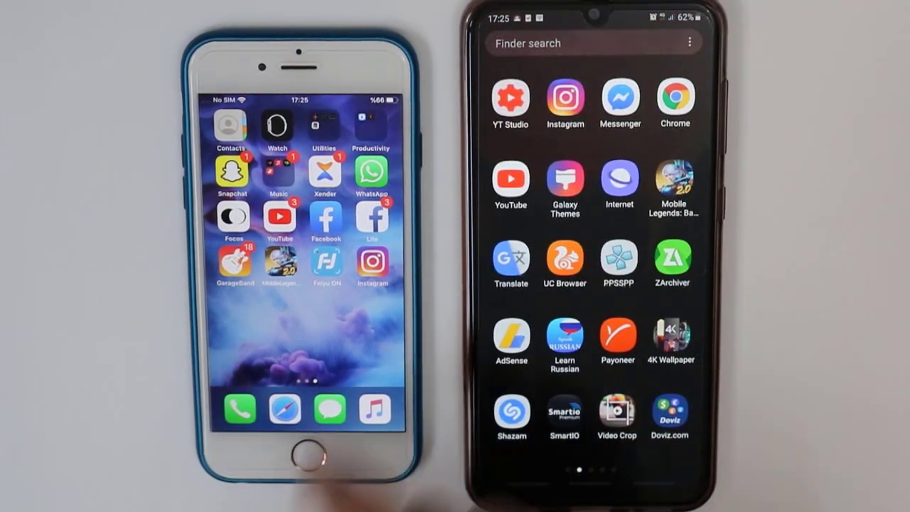
Launch Instagram on the iPhone from its home screen.
left_click(372, 267)
type("H")
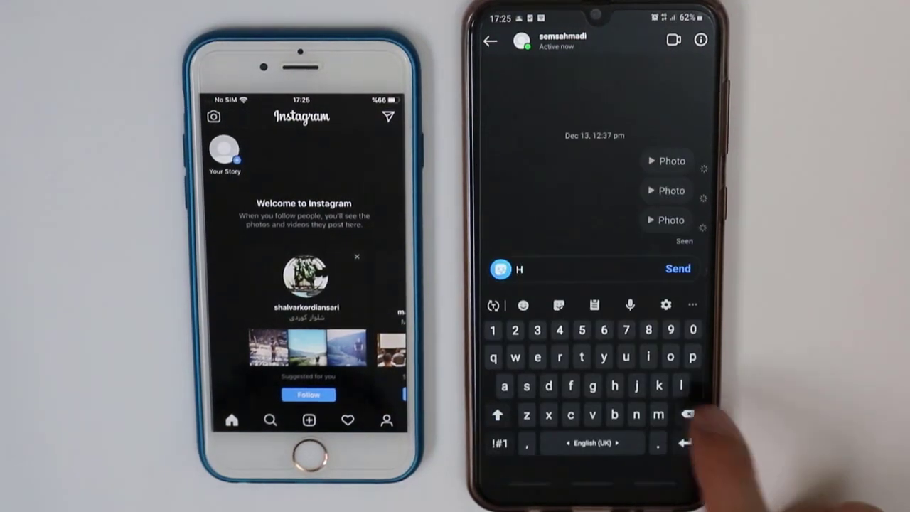
Replace the draft with 'Hello' and send it from the Android chat.
left_click(687, 414)
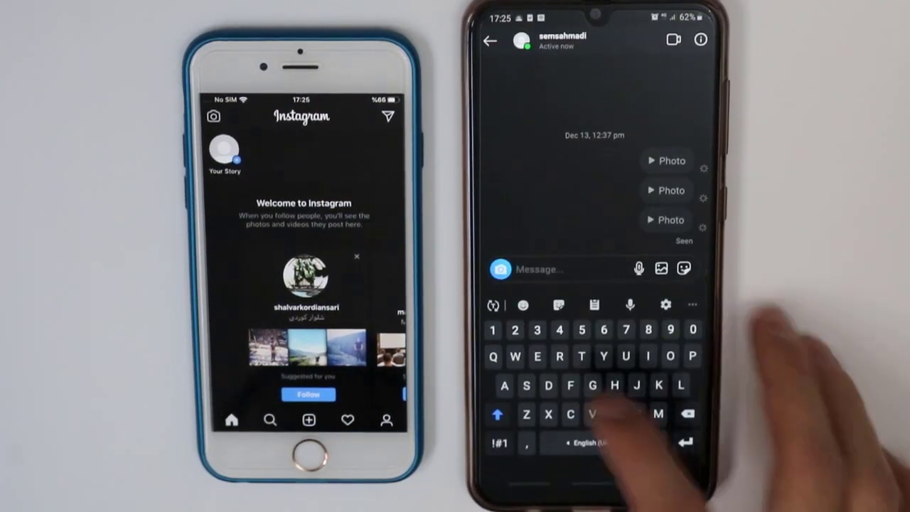
type("Hello")
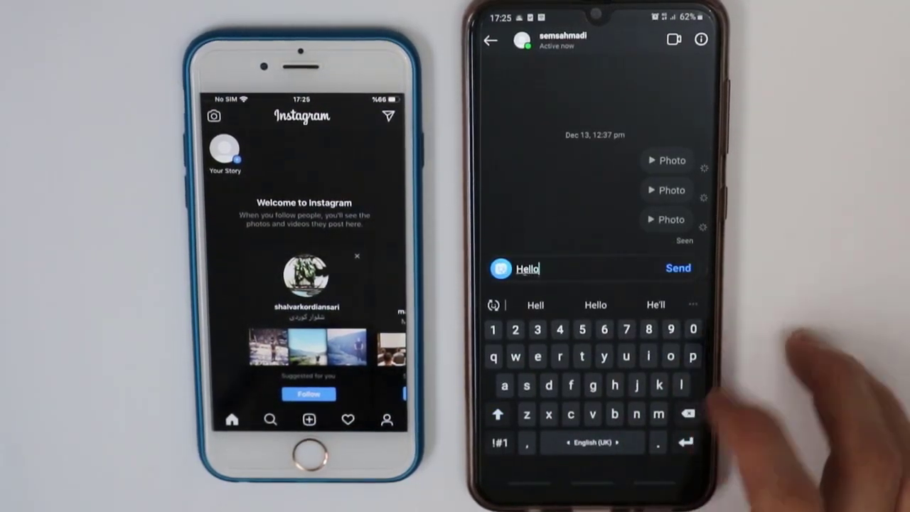
left_click(678, 268)
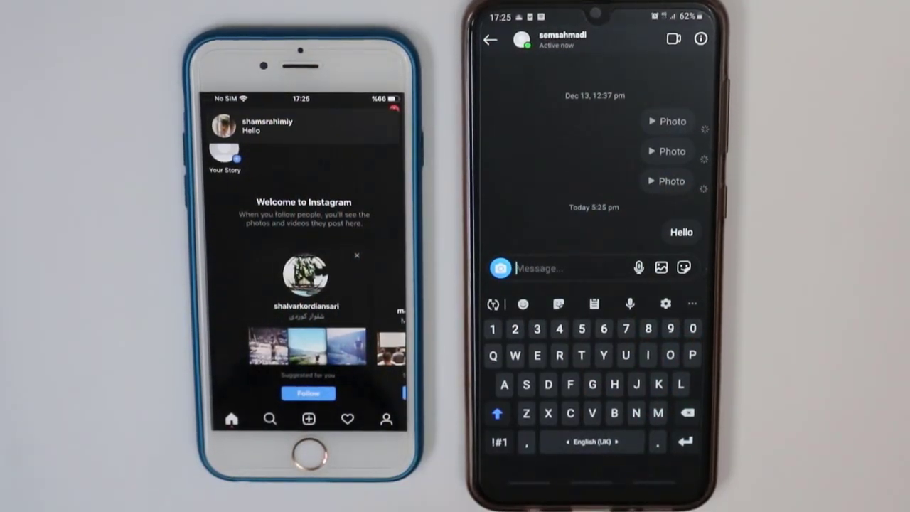
left_click(386, 115)
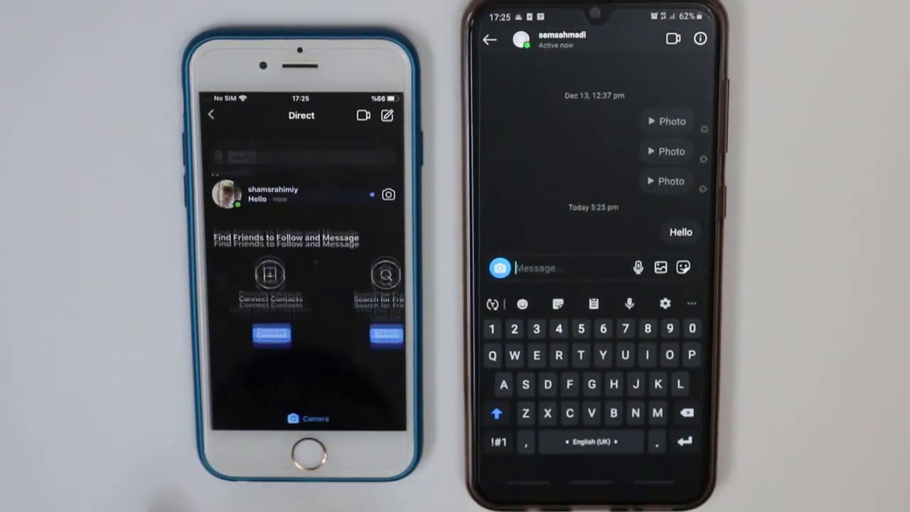
left_click(273, 194)
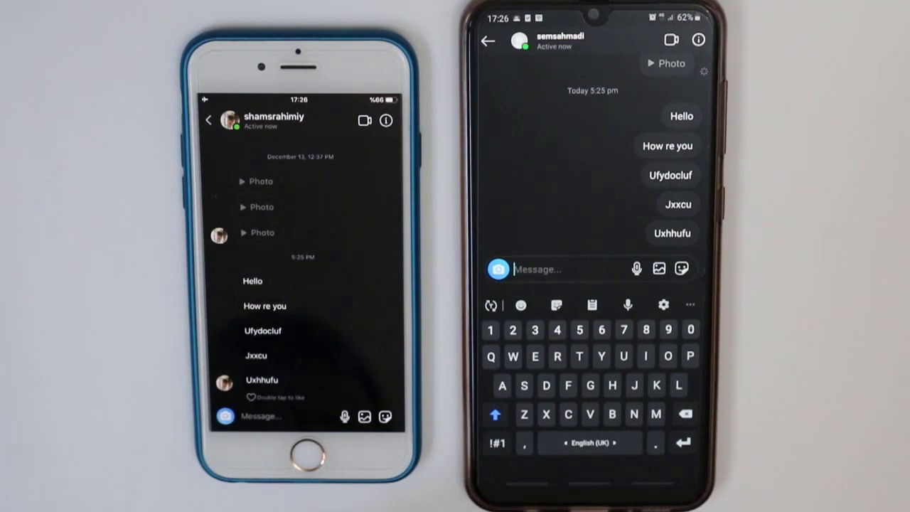
left_click(208, 119)
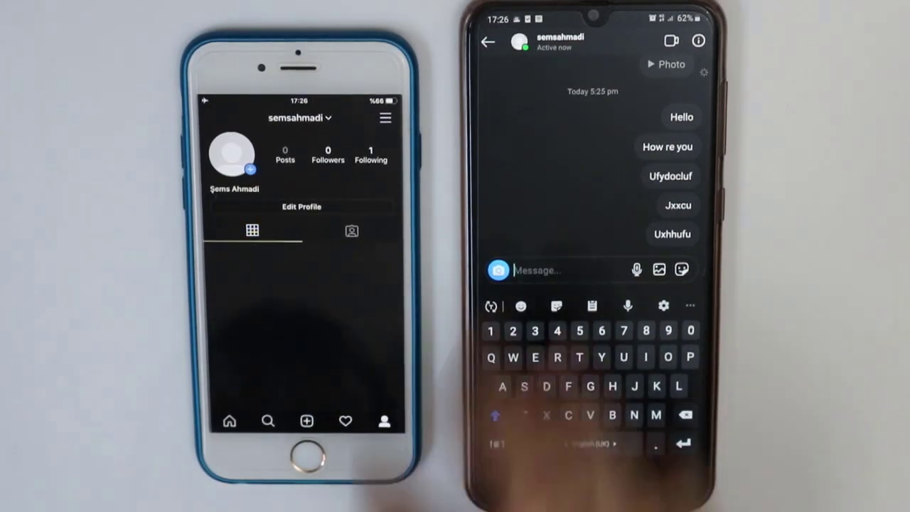
Log semsahmadi out through the settings menu and confirm in the dialog.
left_click(385, 117)
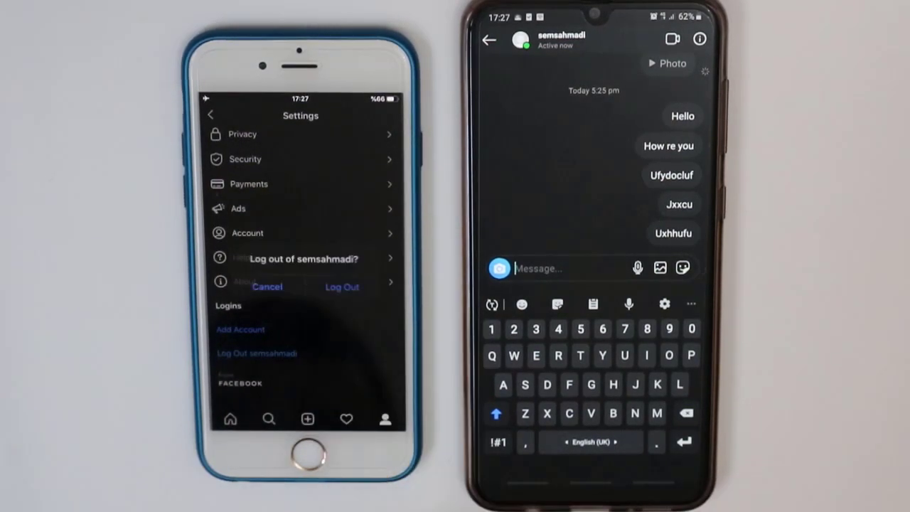
left_click(267, 286)
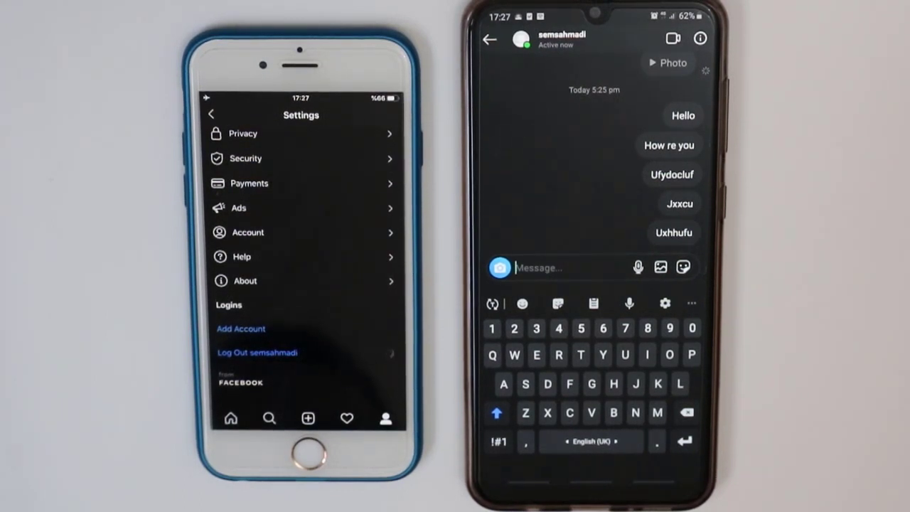
left_click(257, 352)
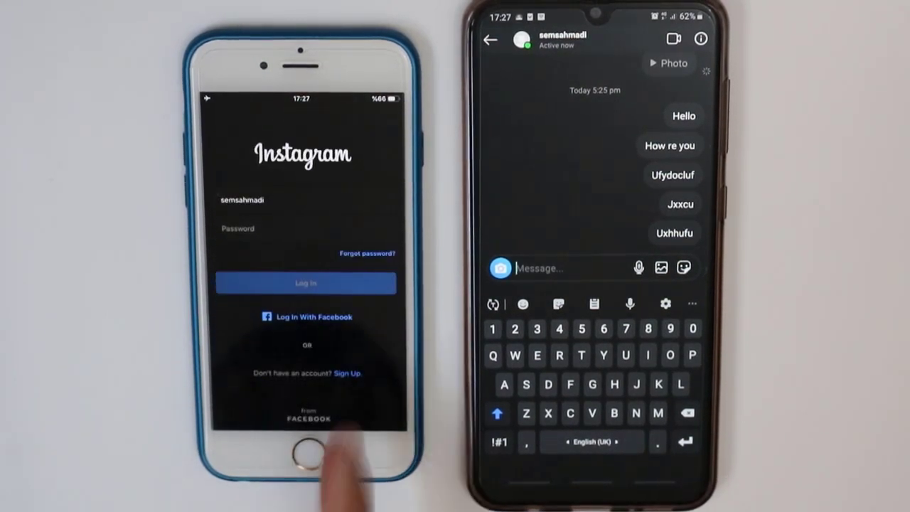